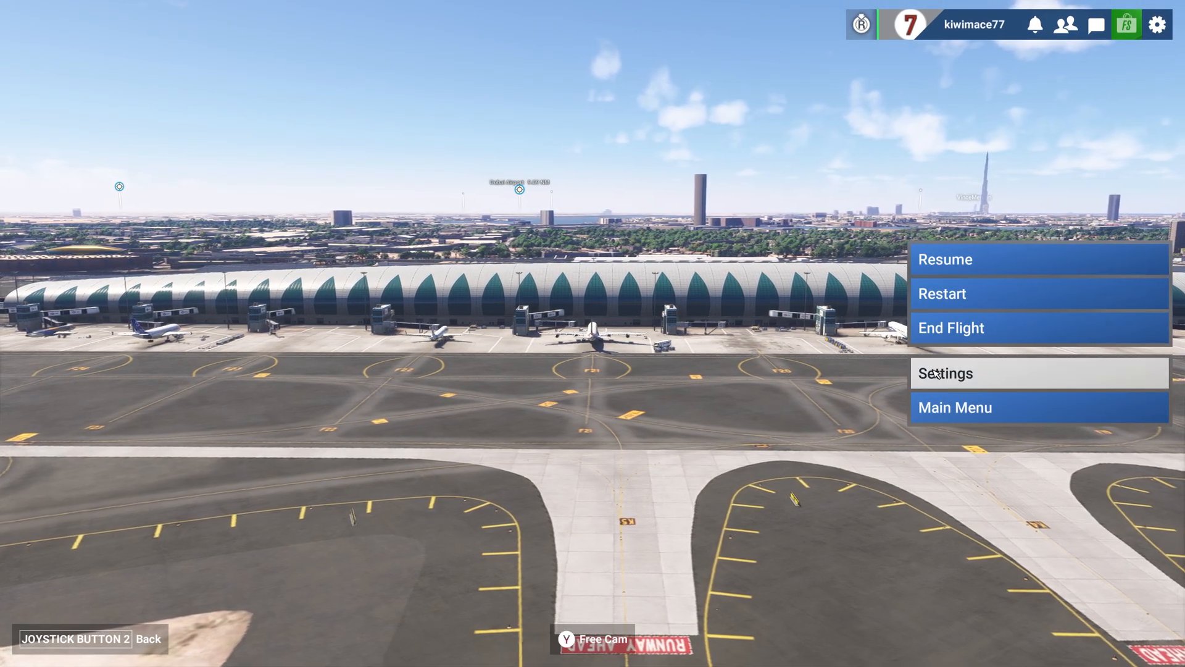
# - Open the Controls settings and select the T.A320 Quadrant throttle device
pyautogui.click(945, 373)
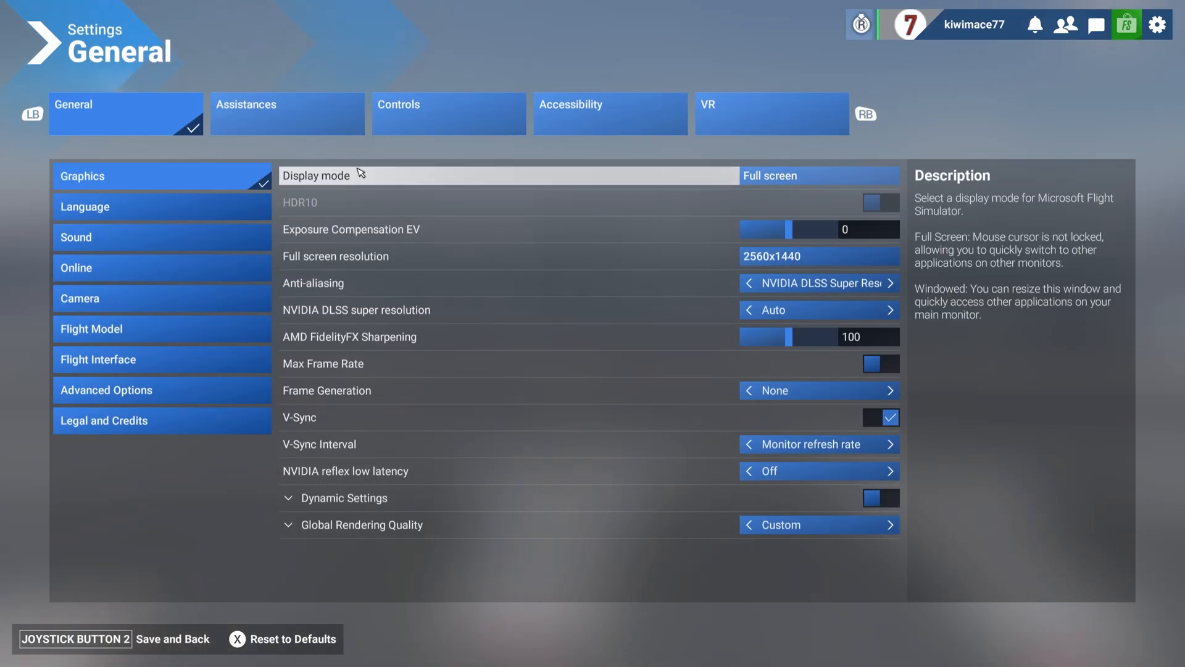
pyautogui.click(448, 113)
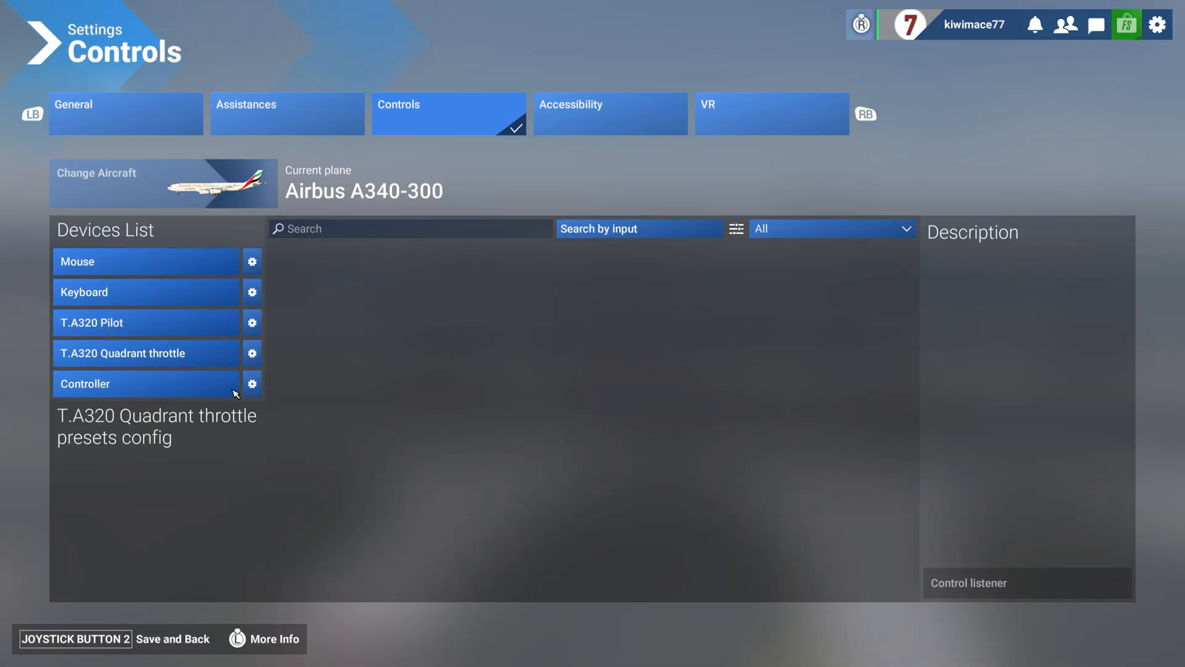
pyautogui.click(136, 353)
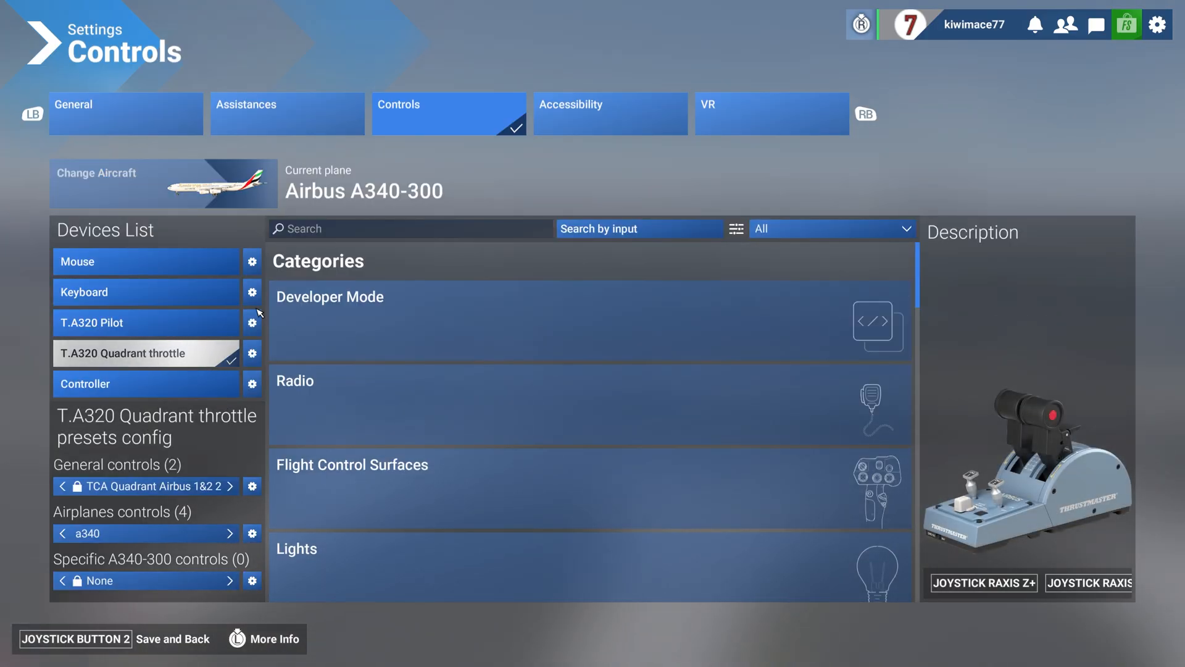
# - Bind Throttle 1/2 axes to LAXIS X and Throttle 3/4 axes to LAXIS Y, then save
pyautogui.write('throttle')
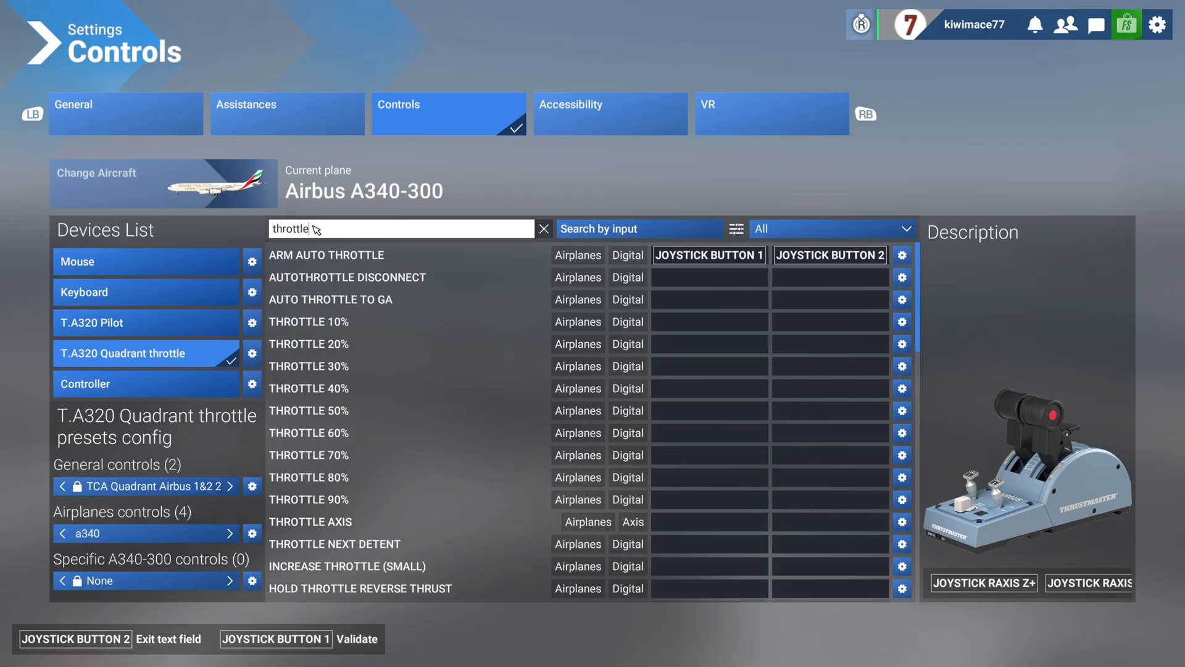
pyautogui.scroll(-3)
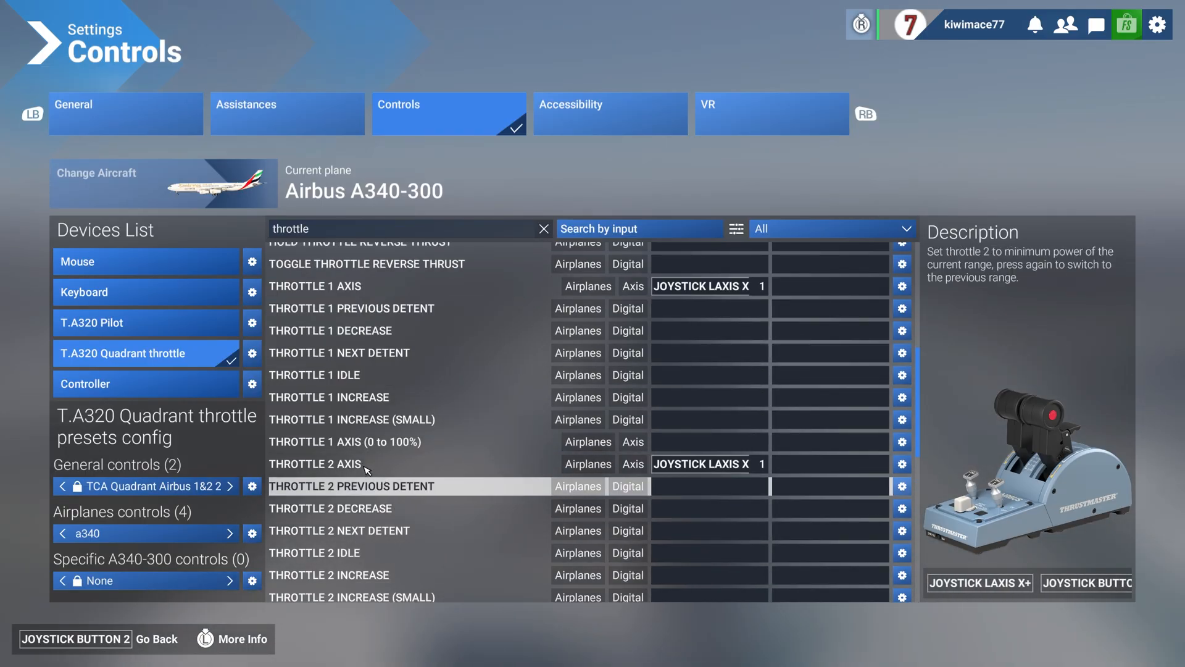
pyautogui.click(344, 441)
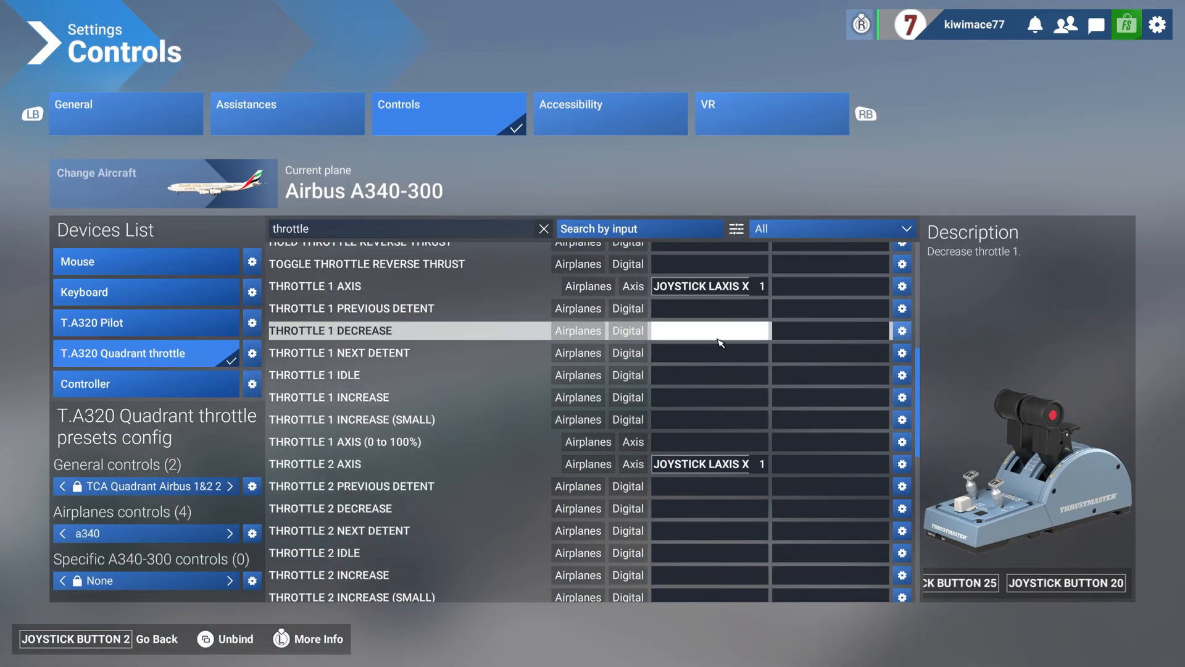
pyautogui.click(315, 286)
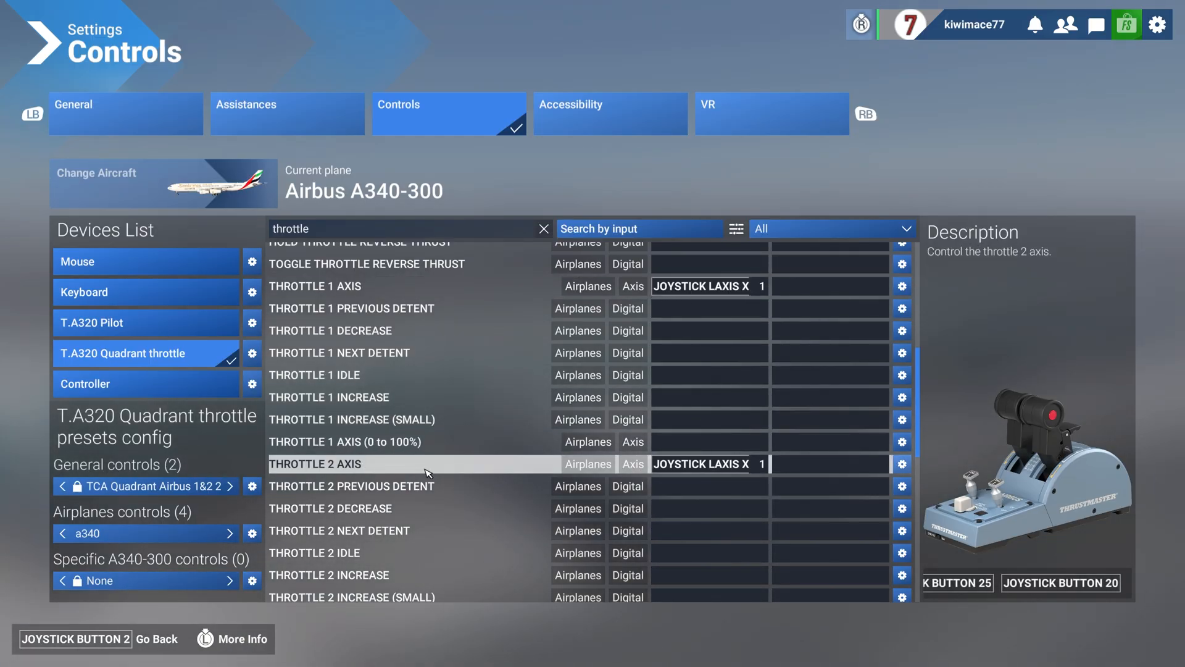
pyautogui.scroll(-3)
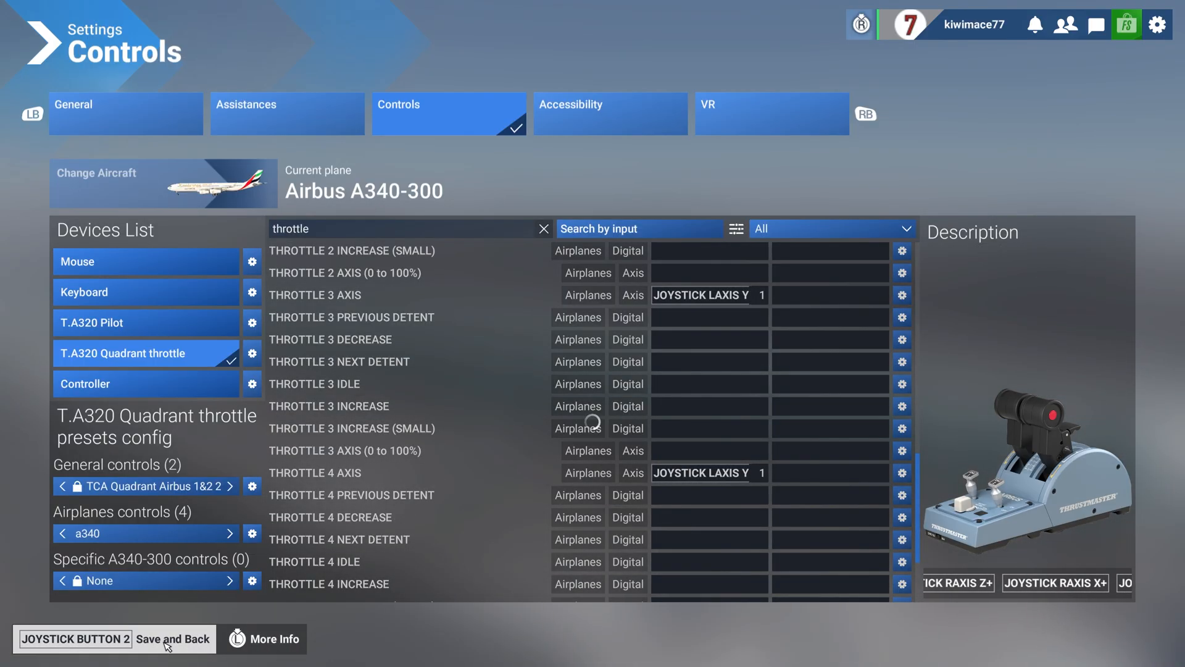
pyautogui.click(173, 639)
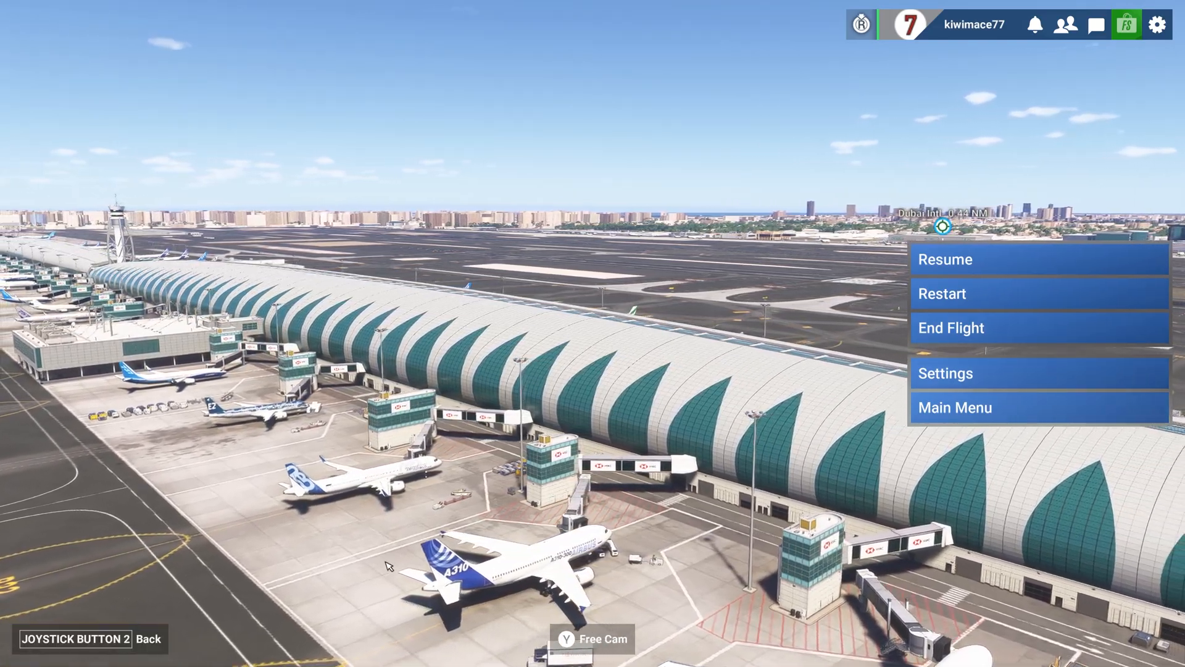
# - Resume the flight to view the cockpit EFB tablet home screen
pyautogui.click(945, 260)
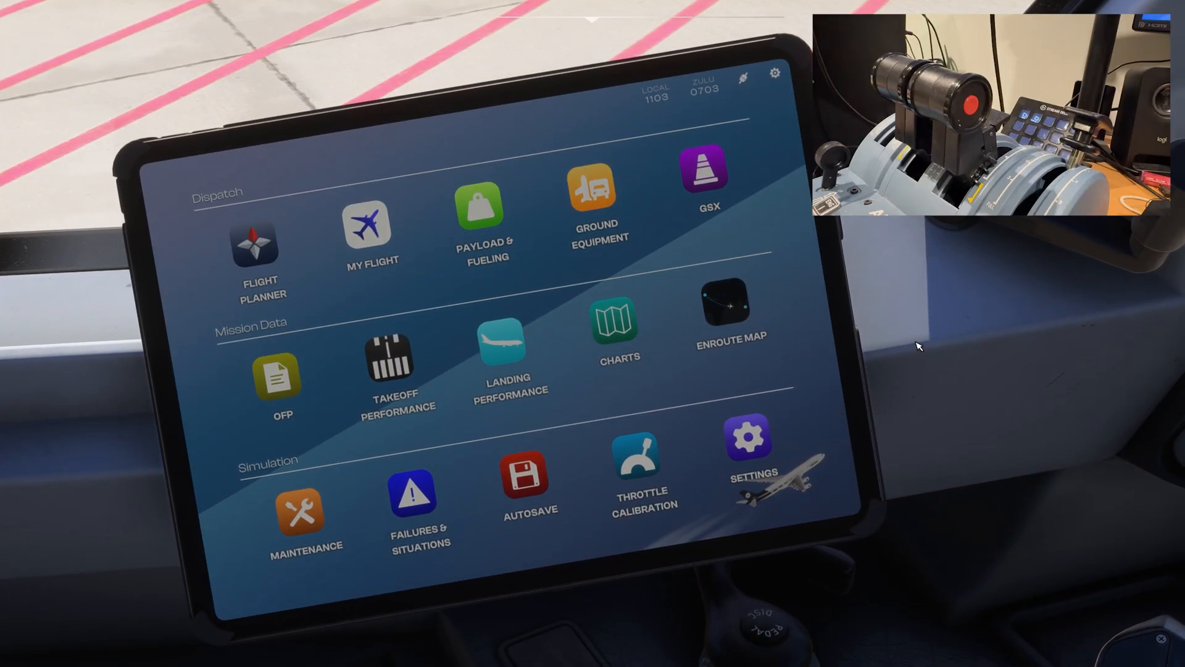
pyautogui.moveTo(910, 326)
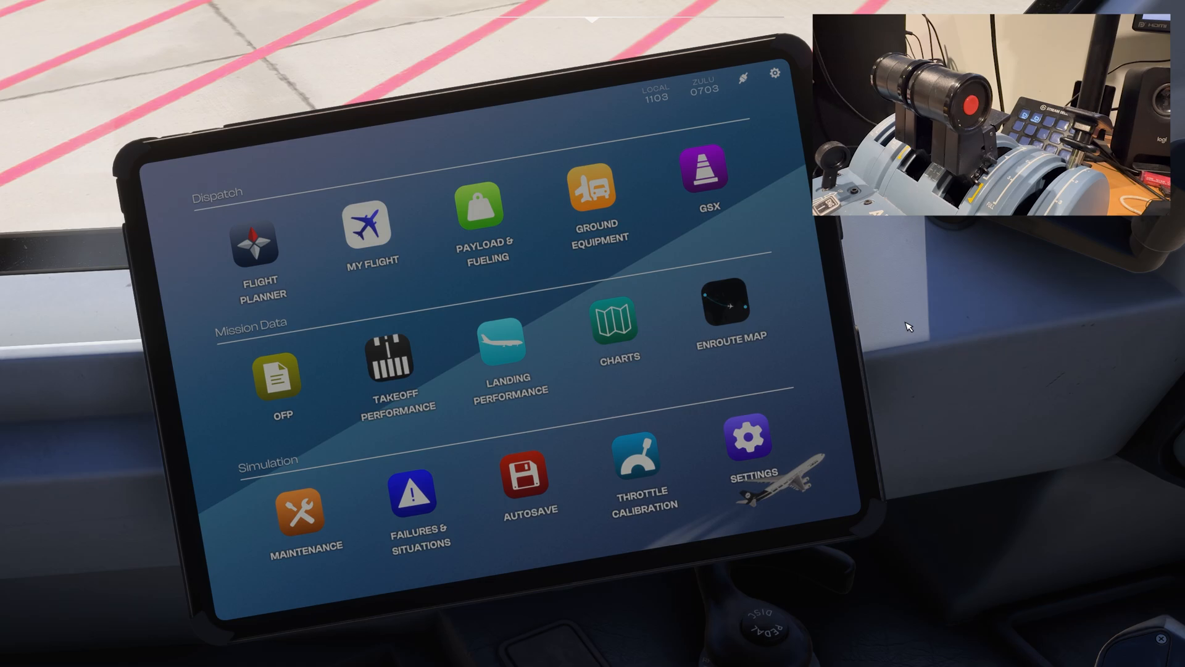
pyautogui.moveTo(926, 376)
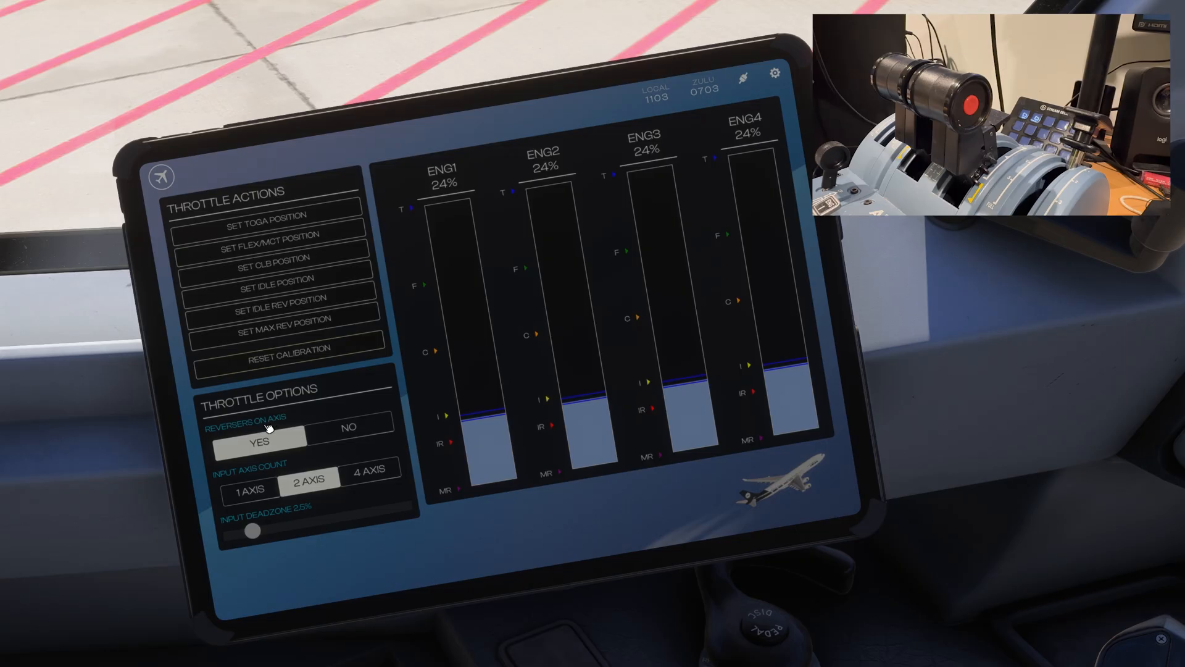
pyautogui.moveTo(266, 440)
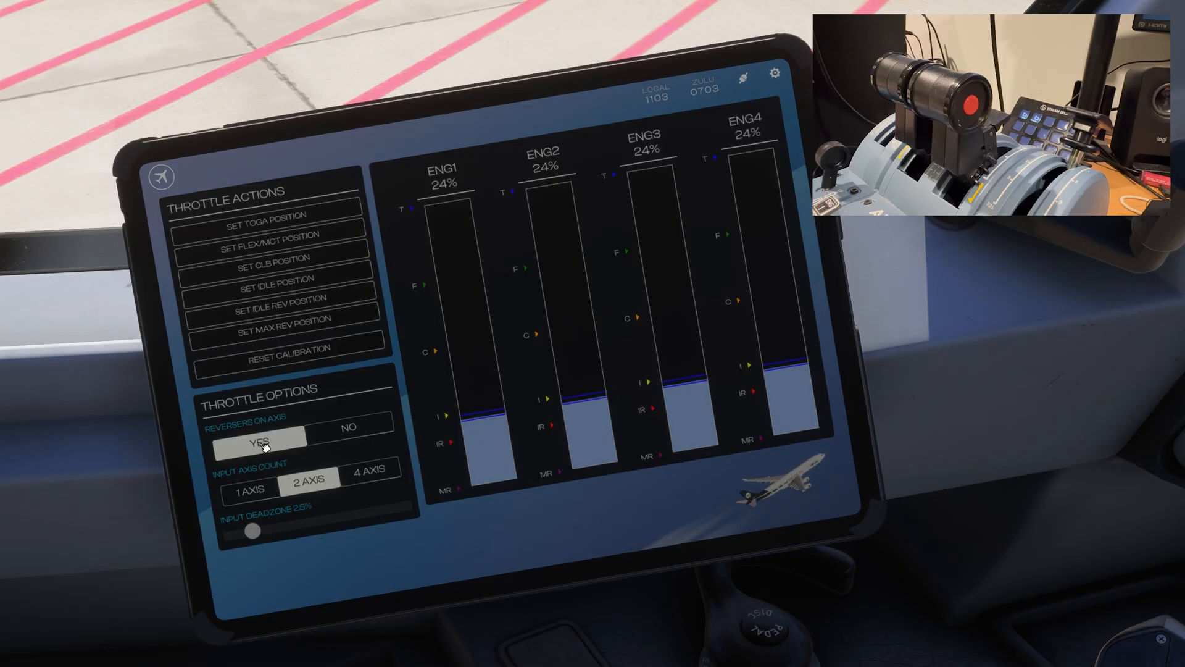
pyautogui.moveTo(269, 479)
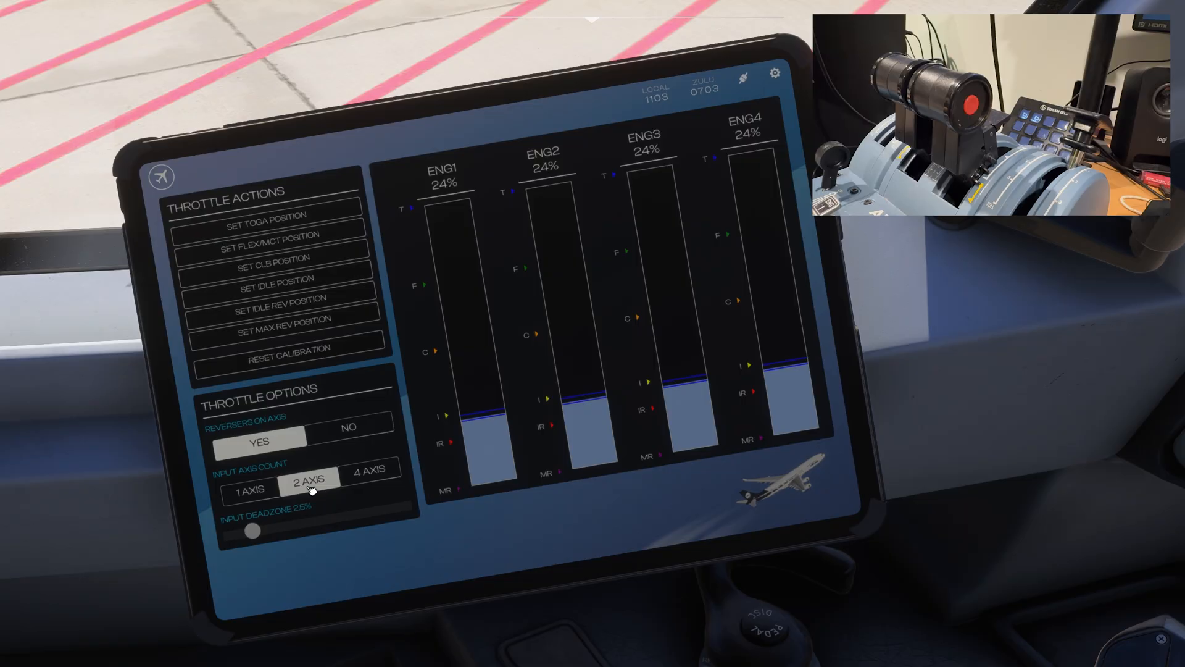
pyautogui.moveTo(389, 484)
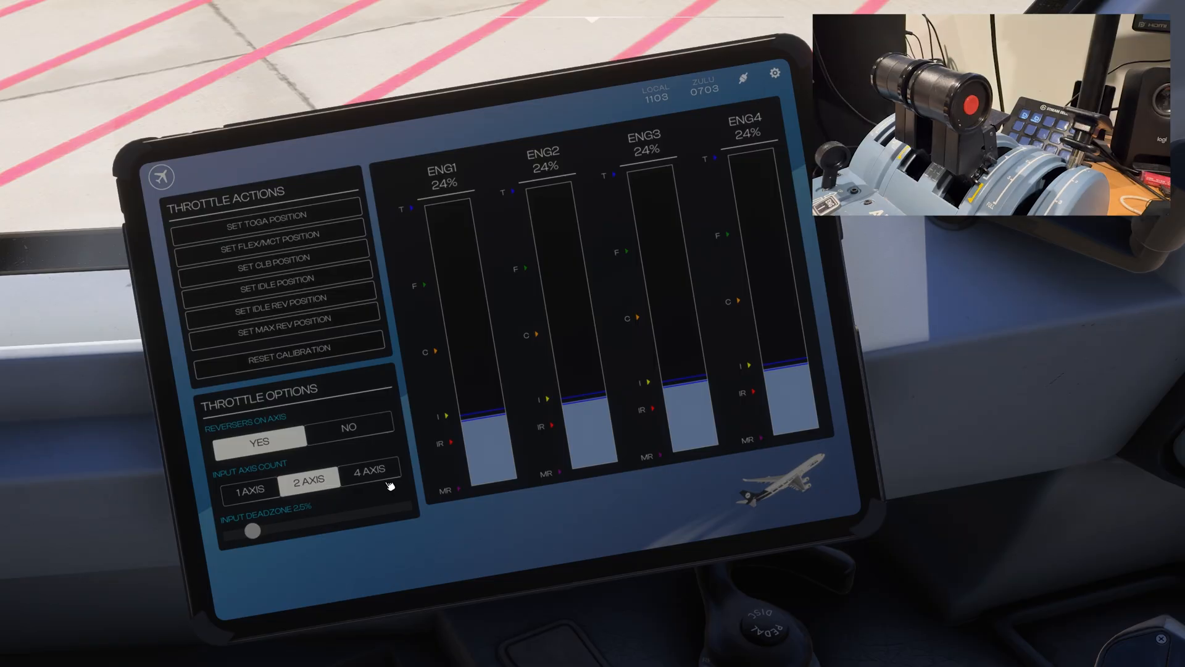
pyautogui.moveTo(383, 490)
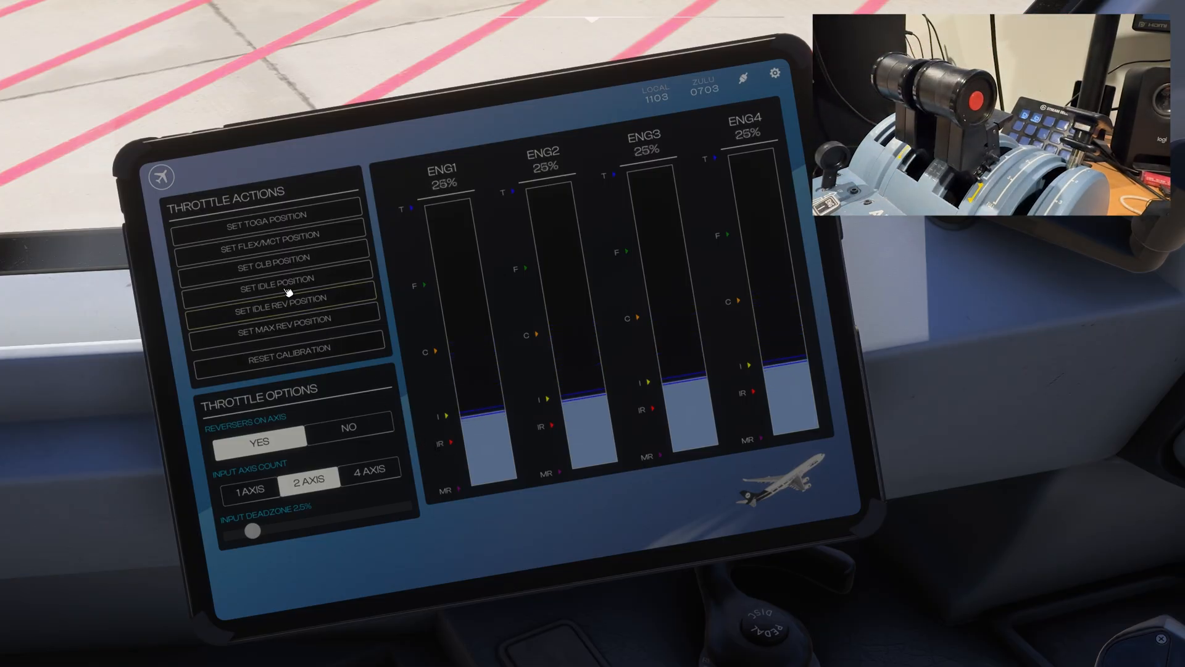
# - Record the current lever positions as the Idle and FLEX/MCT detents
pyautogui.click(275, 279)
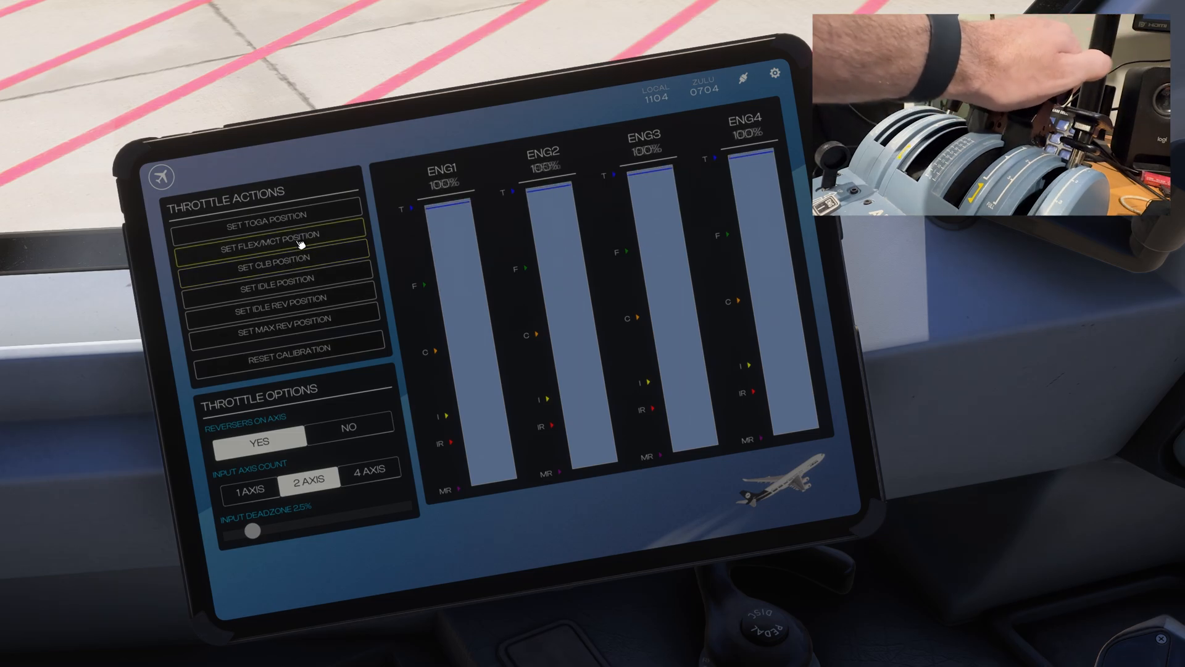
pyautogui.click(274, 214)
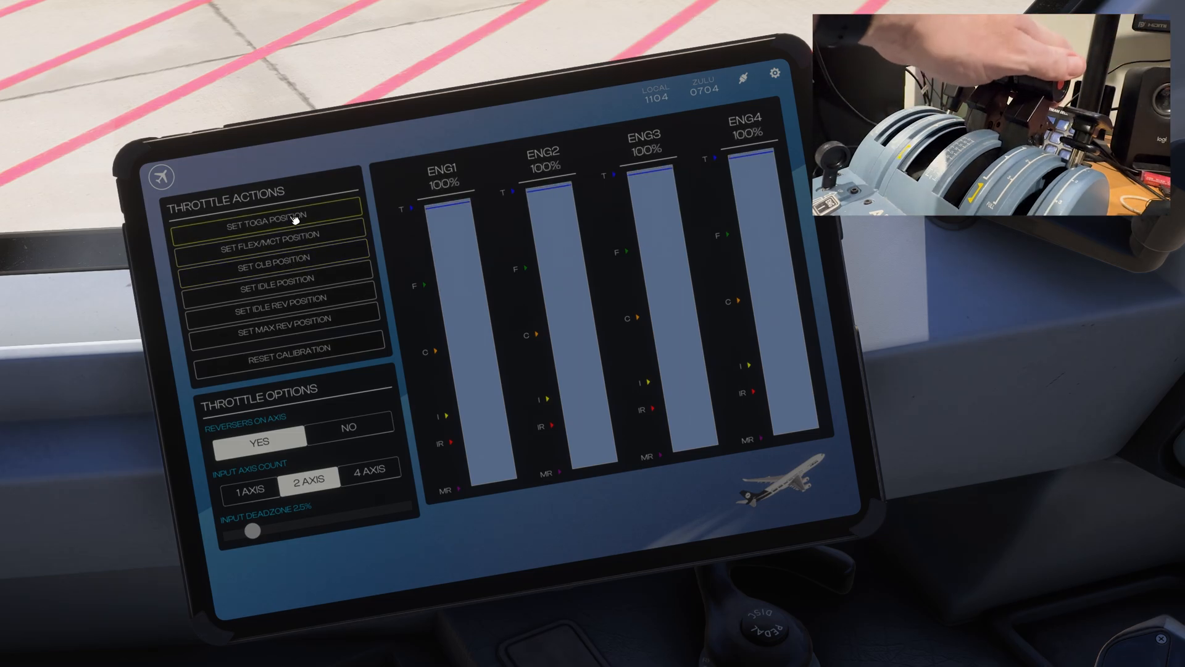